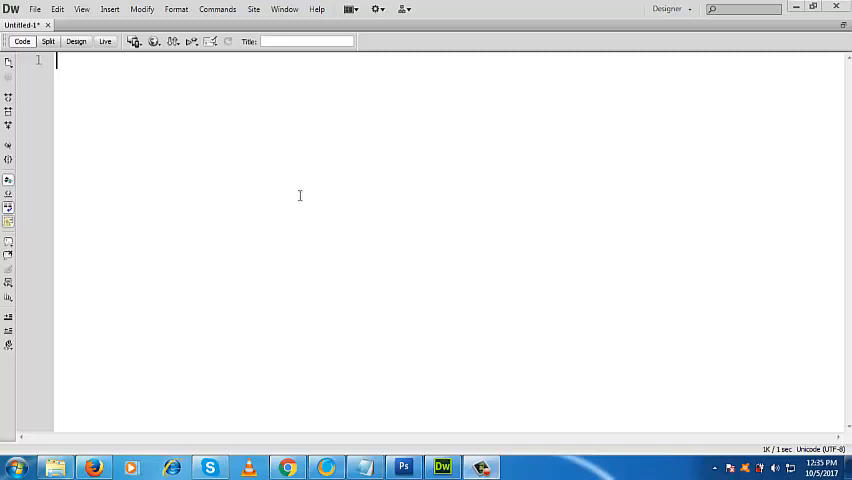
mouse_move(305, 202)
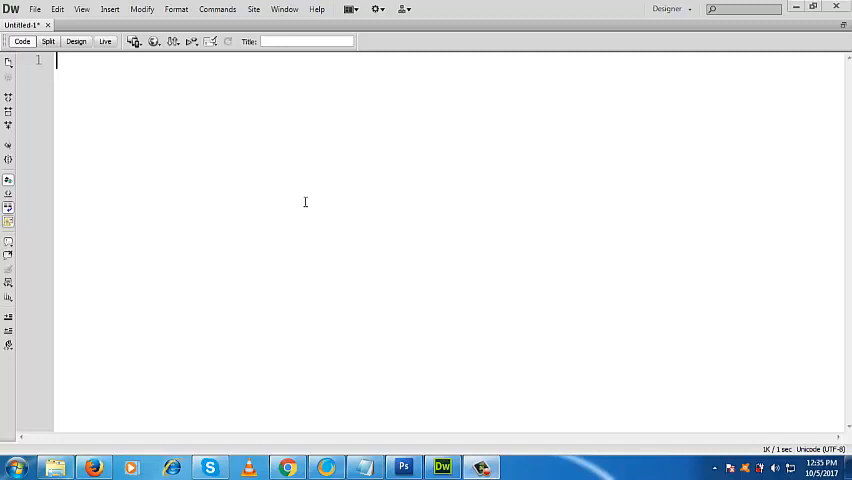
mouse_move(231, 227)
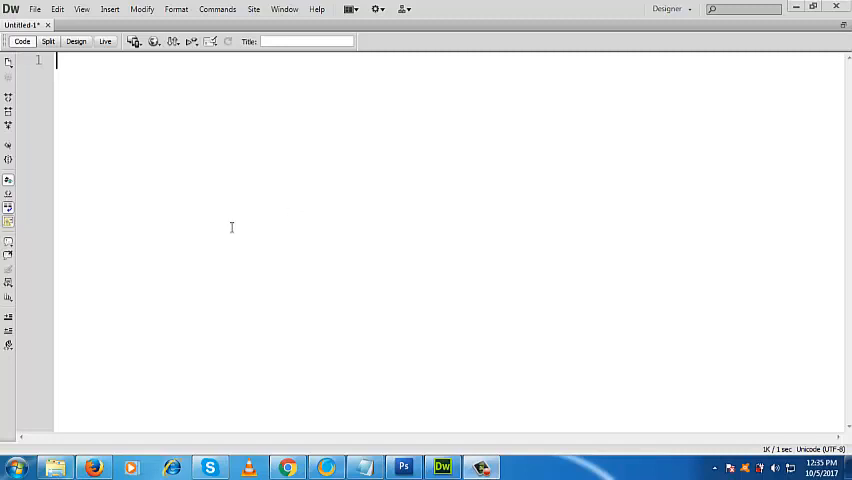
Clear the half-typed eval() text so the page is empty.
text(eva)
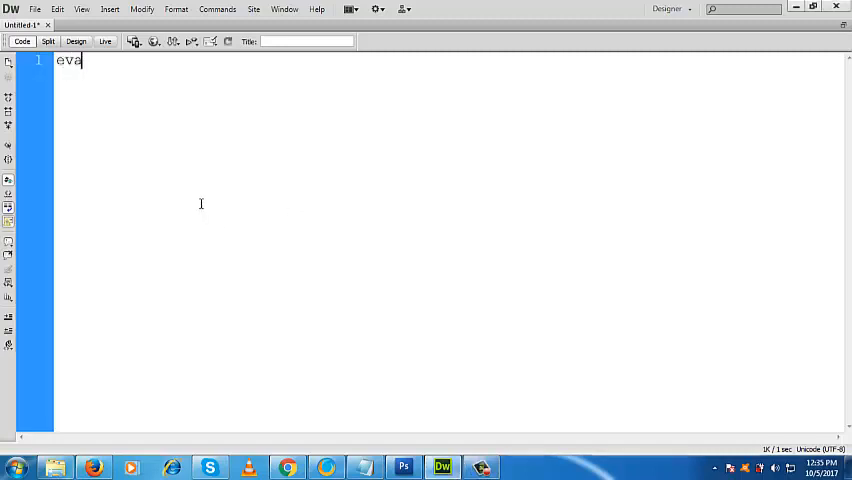
text(l())
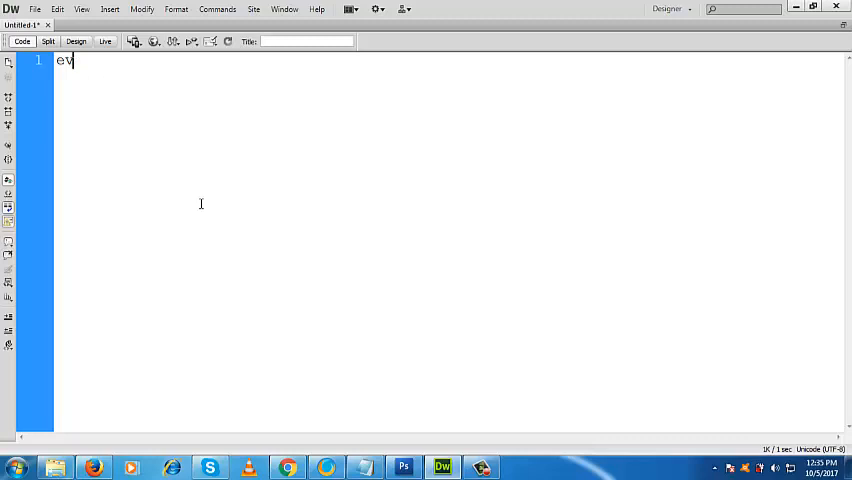
key(Backspace)
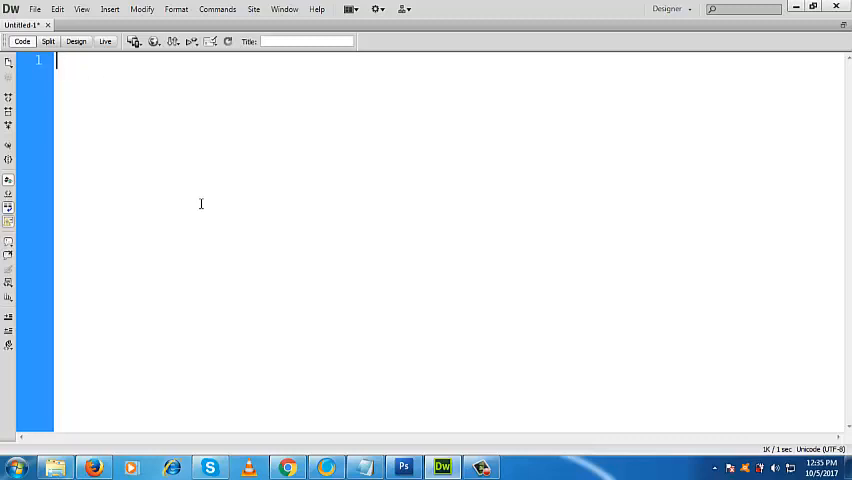
Write an empty <script language="javascript"> … </script> block on the page.
text(<)
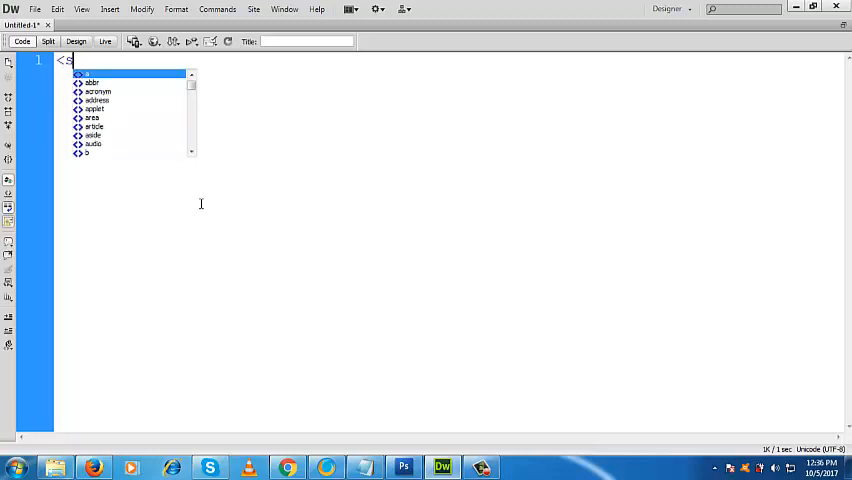
text(sc)
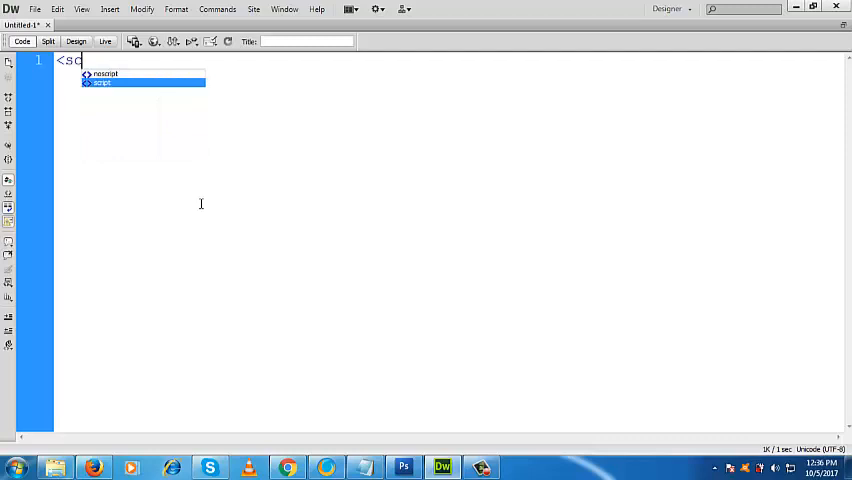
text(c)
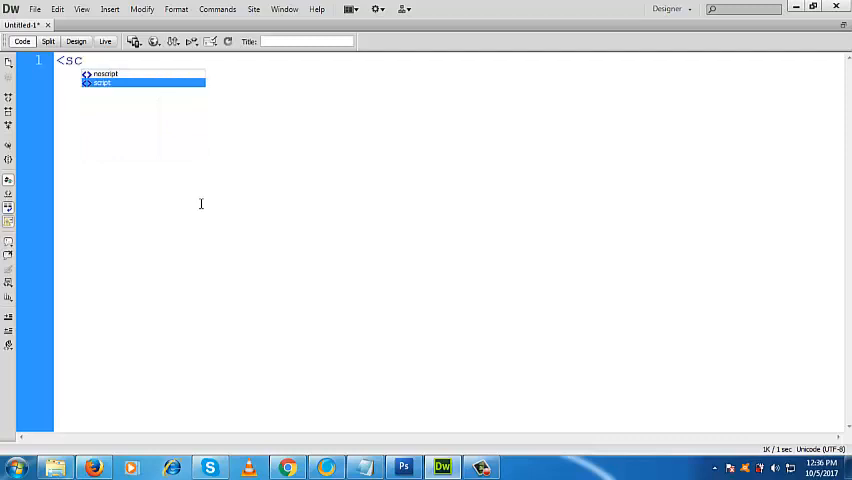
text(ript language="javascript)
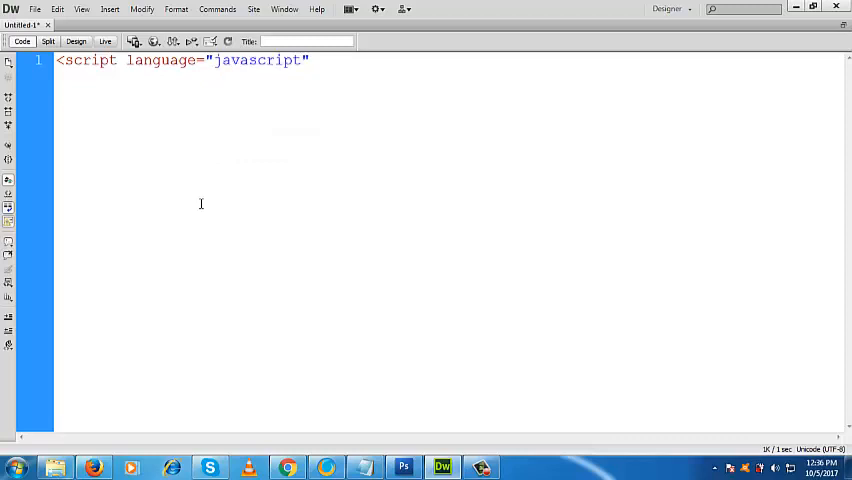
text(>)
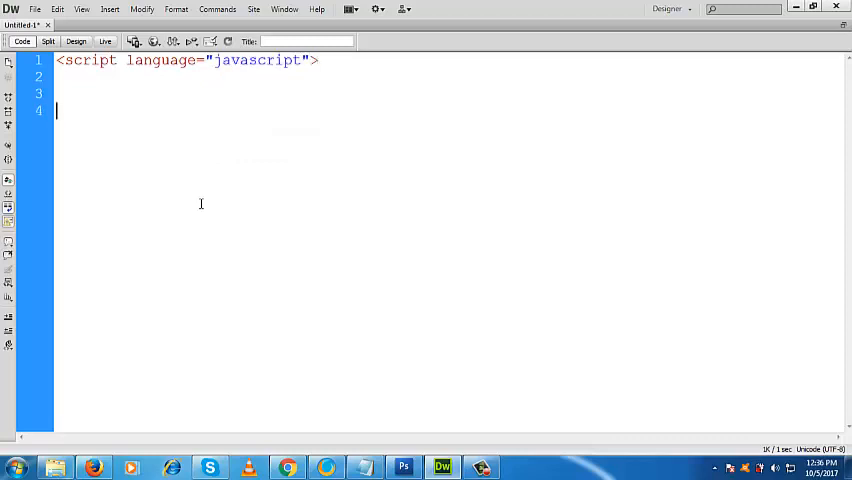
text(</script>)
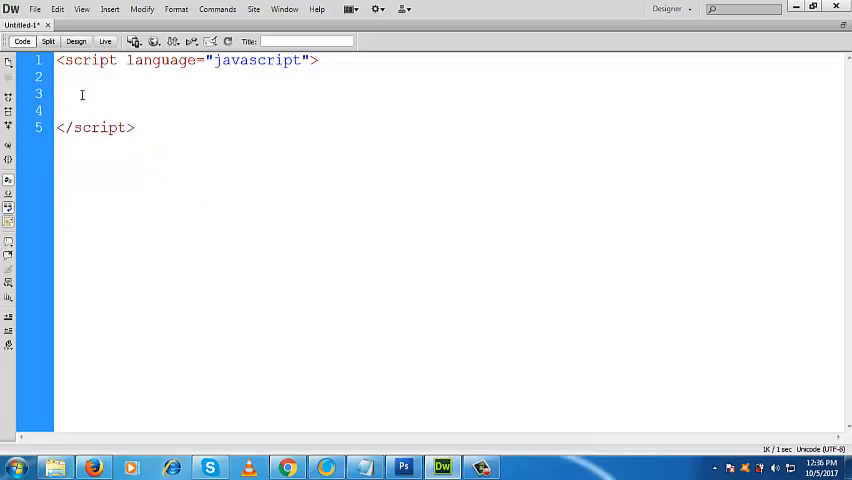
Declare var m = 20; and var n = 50; inside the script block.
text(var)
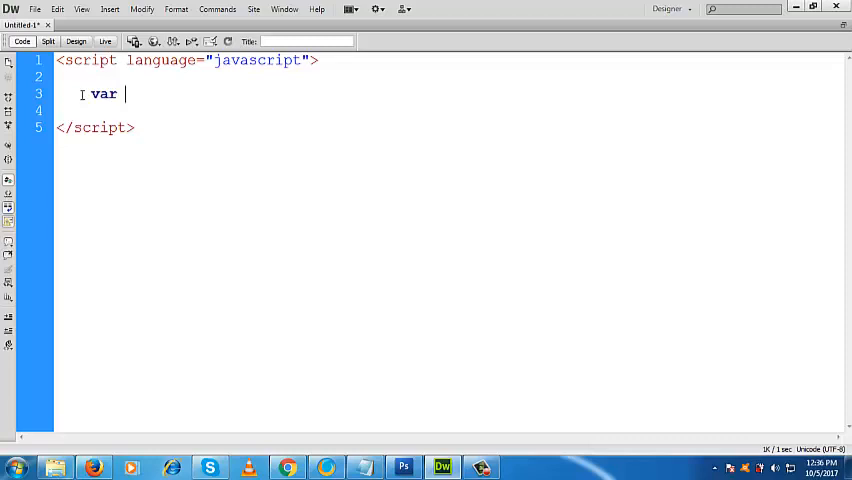
text(m)
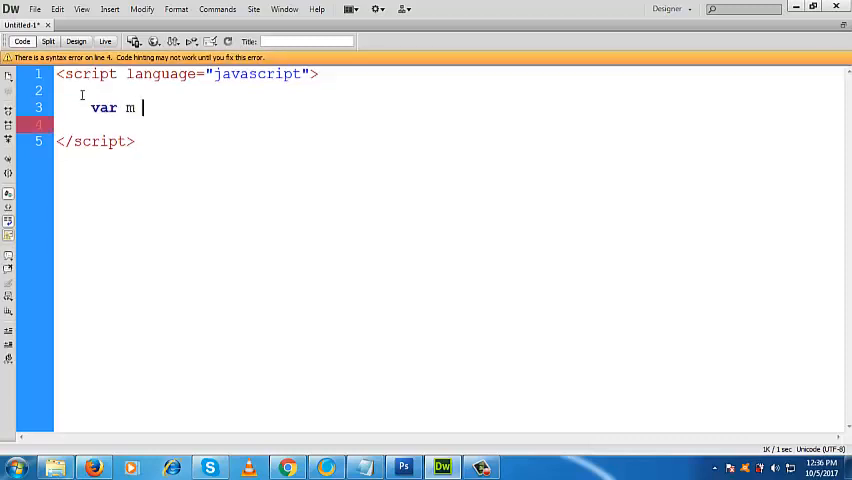
text(= 20;)
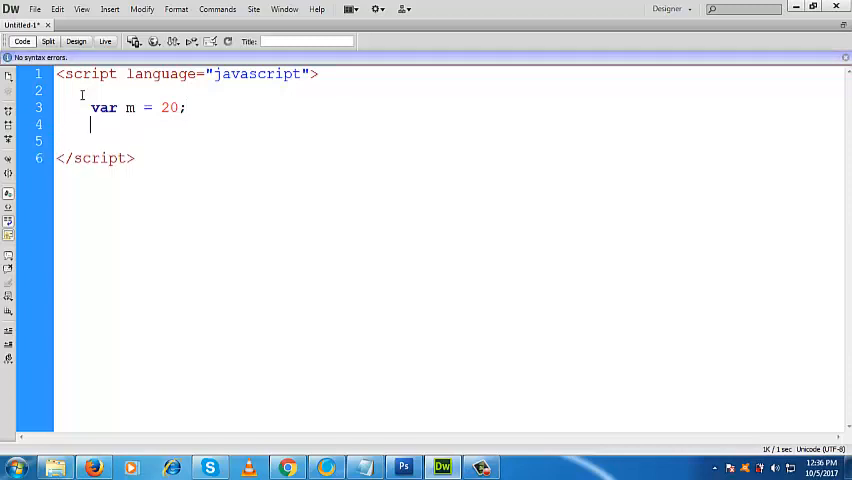
text(var)
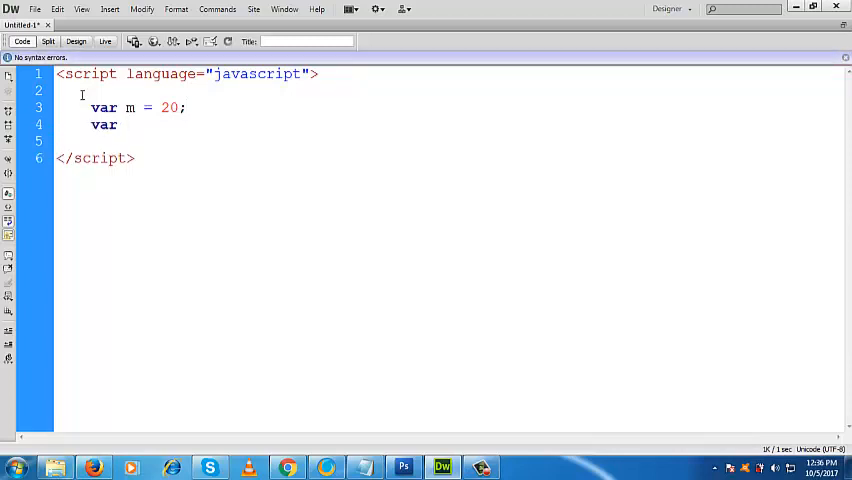
text(n =)
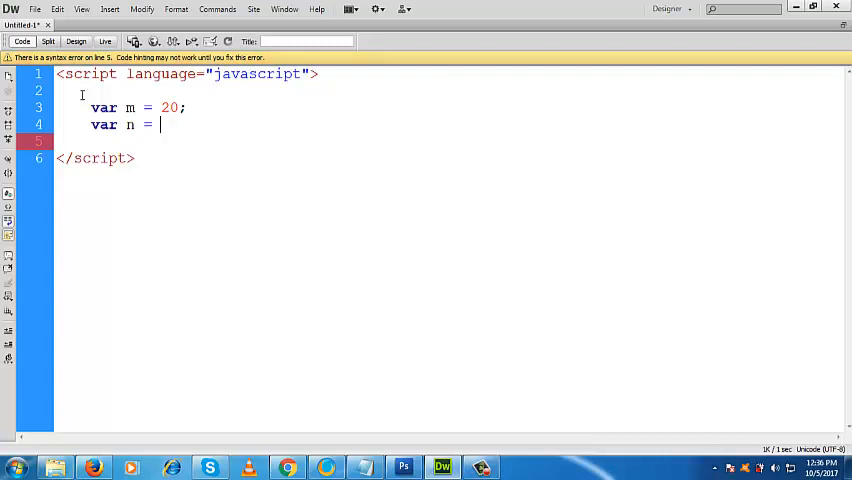
text(50;)
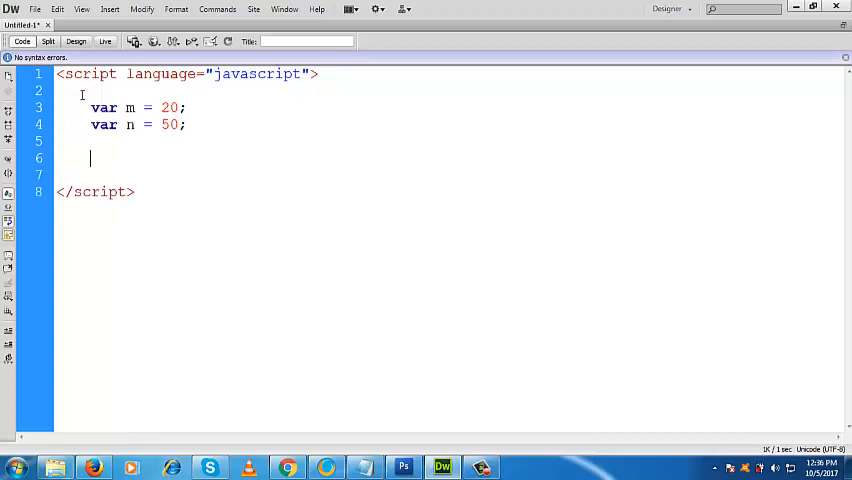
Declare var sum = "n+m"; holding the expression as a string.
text(var)
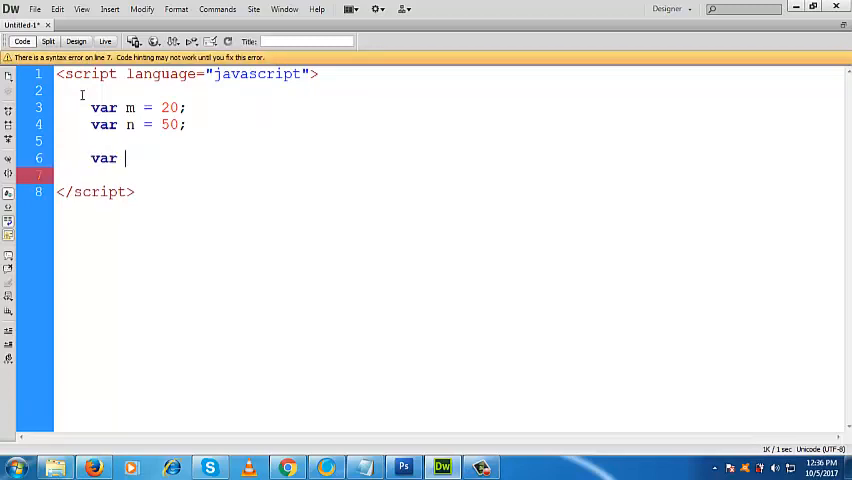
text(sum)
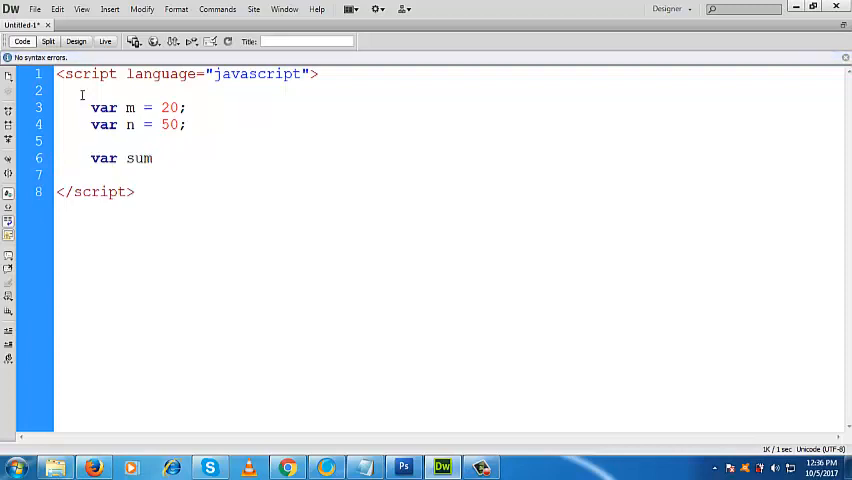
text(=)
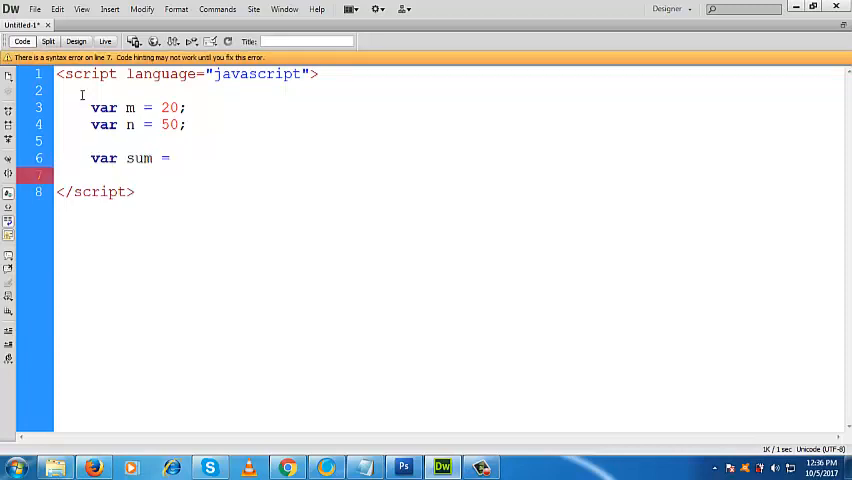
text(n+)
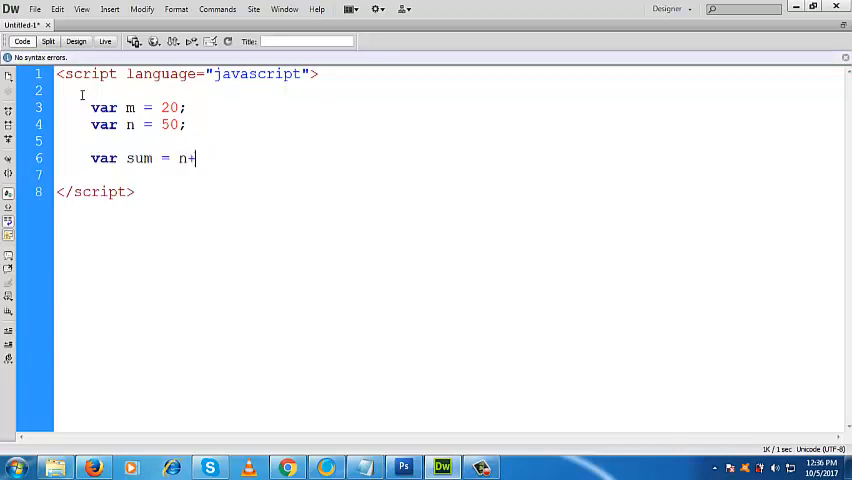
text(m;)
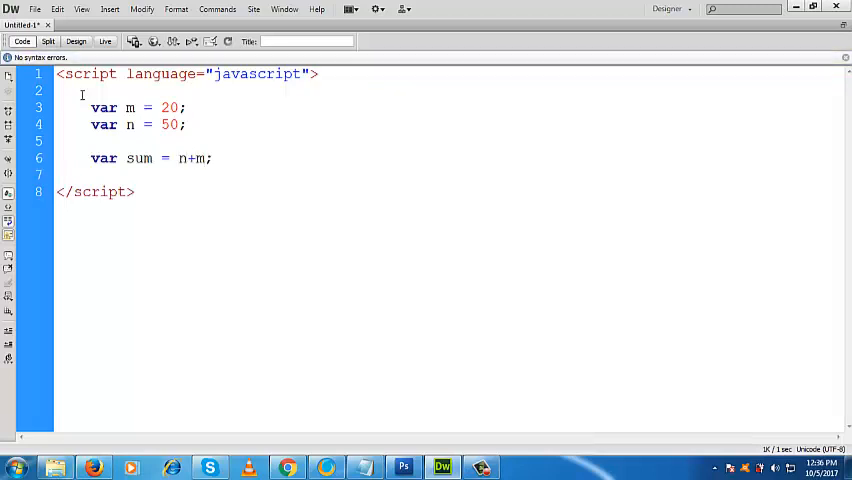
text(")
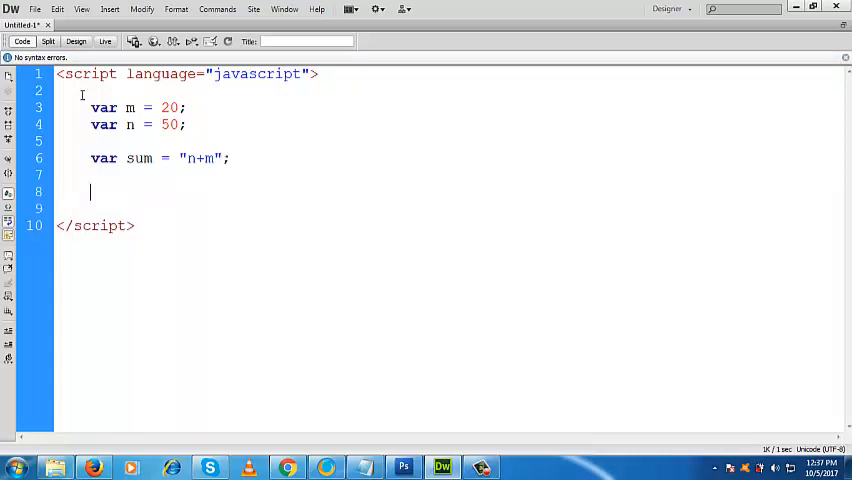
Add alert(sum); below the sum declaration and select the n+m expression.
text(alert)
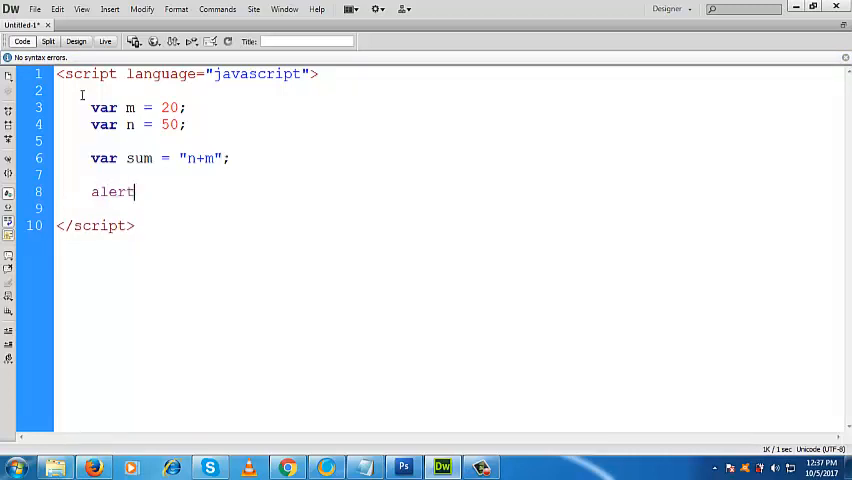
text(())
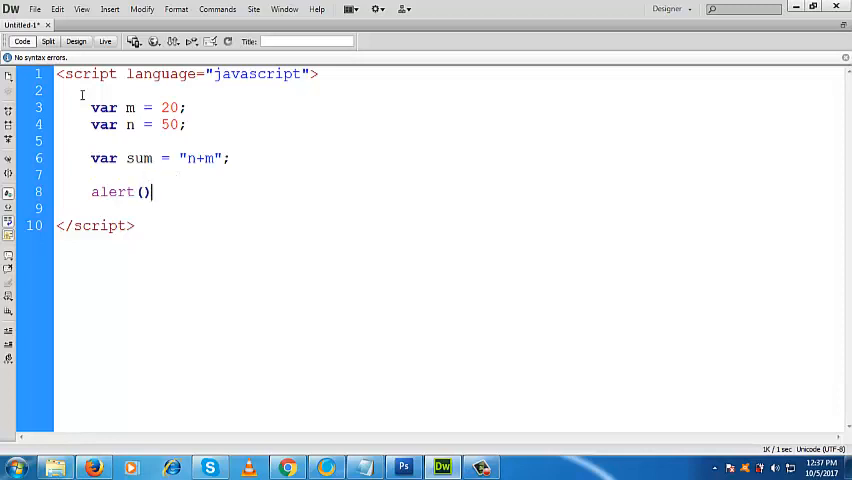
text(;)
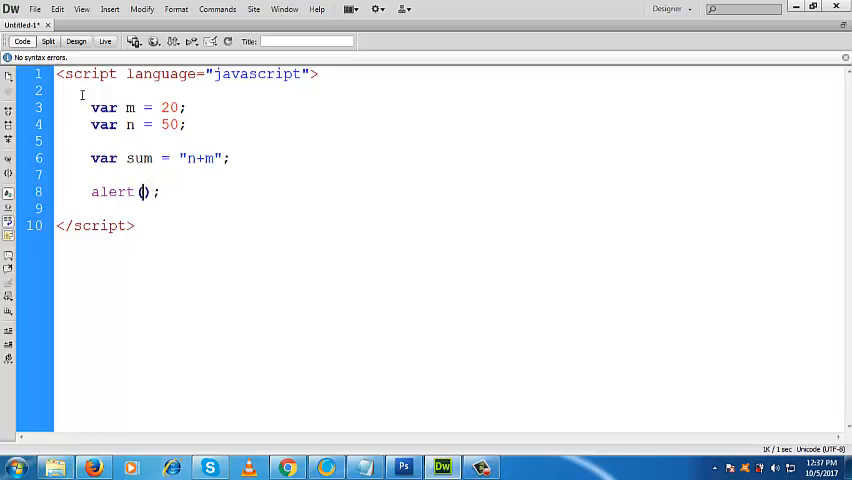
text(sum)
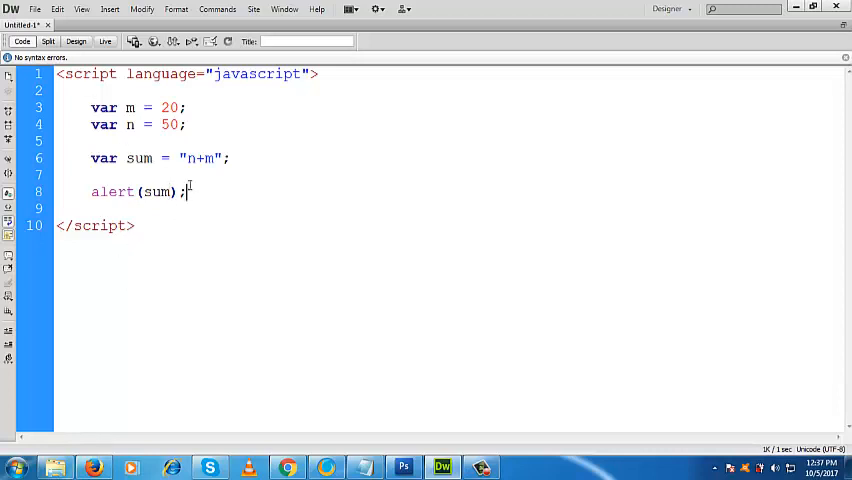
double_click(200, 158)
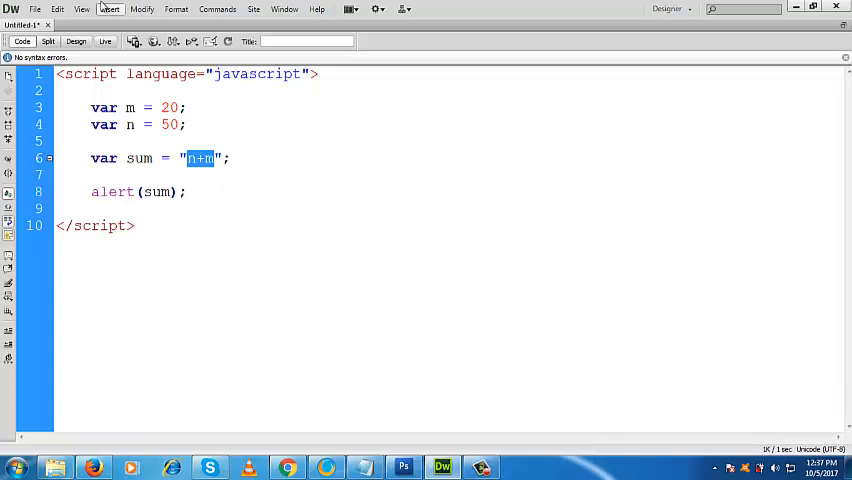
Preview in a browser, saving the page as Untitled-1 in the leave folder.
click(154, 42)
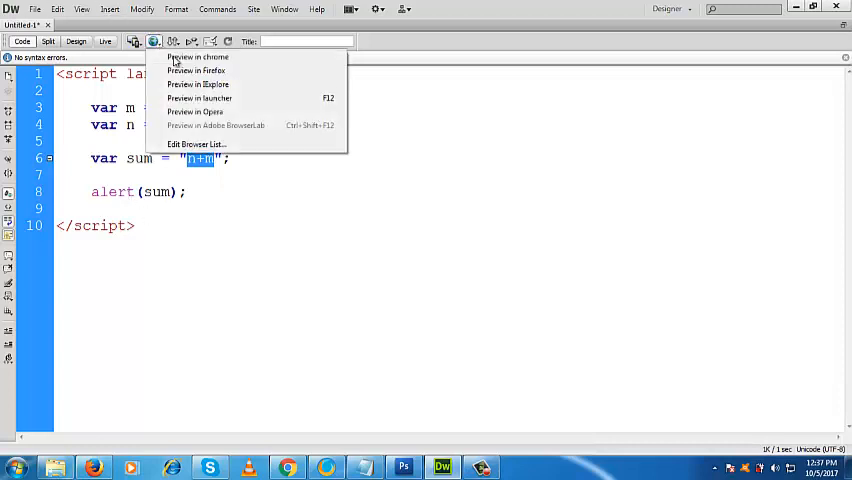
click(195, 57)
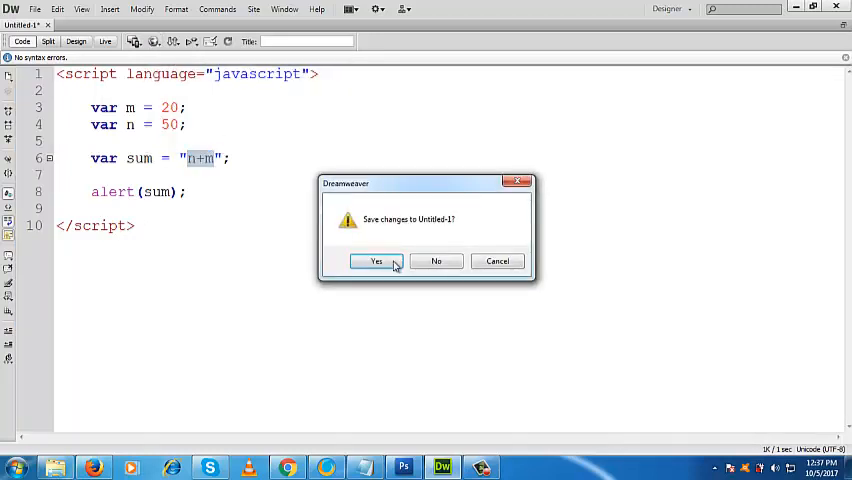
click(376, 261)
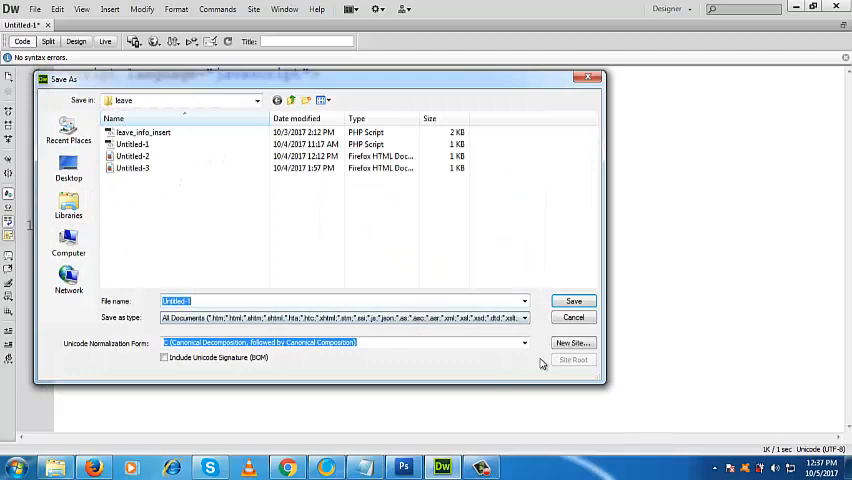
click(572, 317)
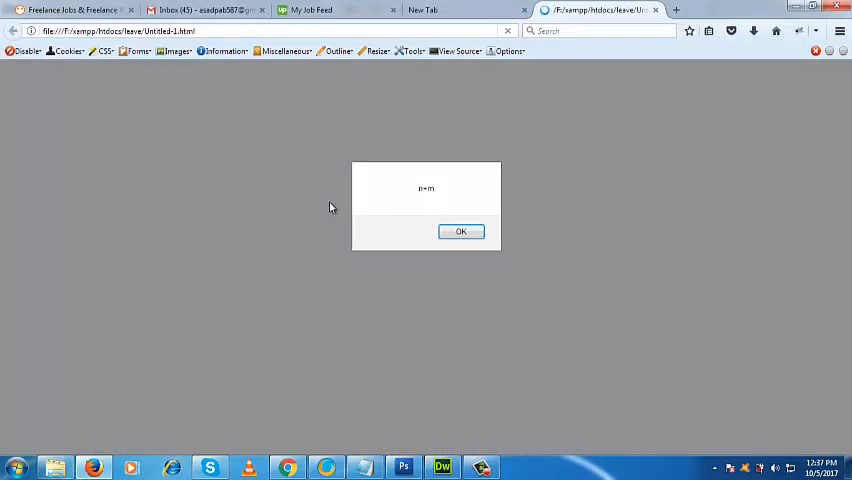
mouse_move(425, 262)
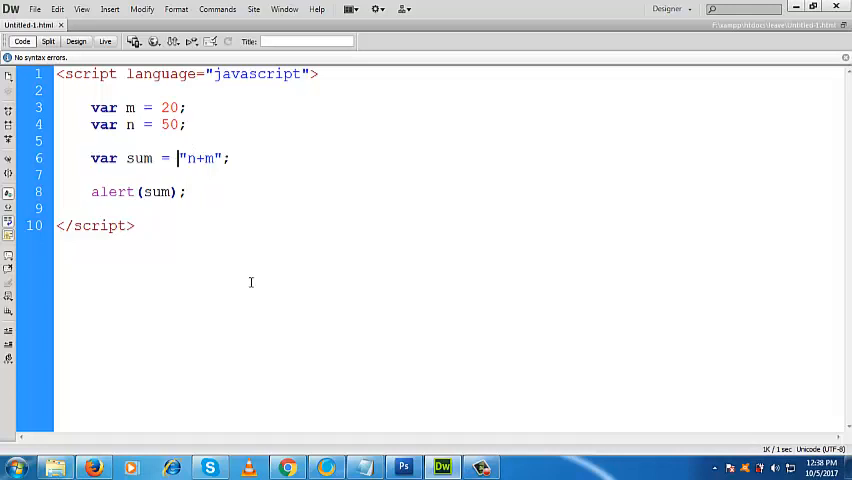
Wrap the quoted expression so the line reads var sum = eval("n+m");.
text(eval)
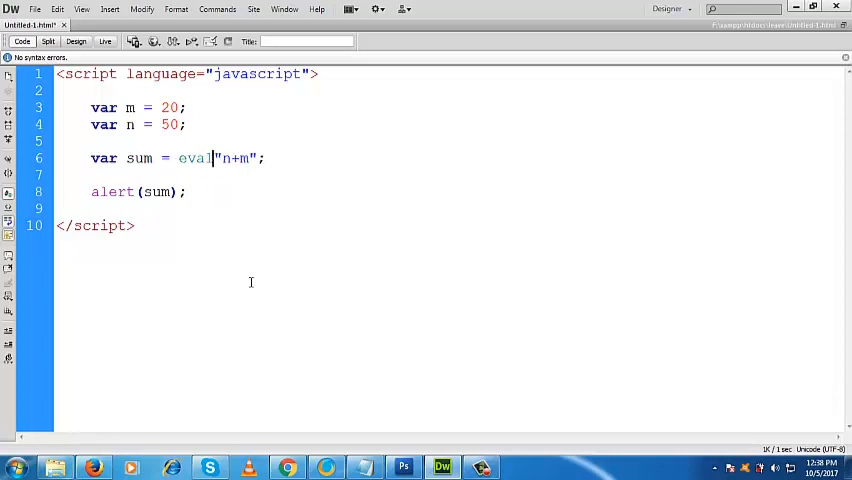
text(()
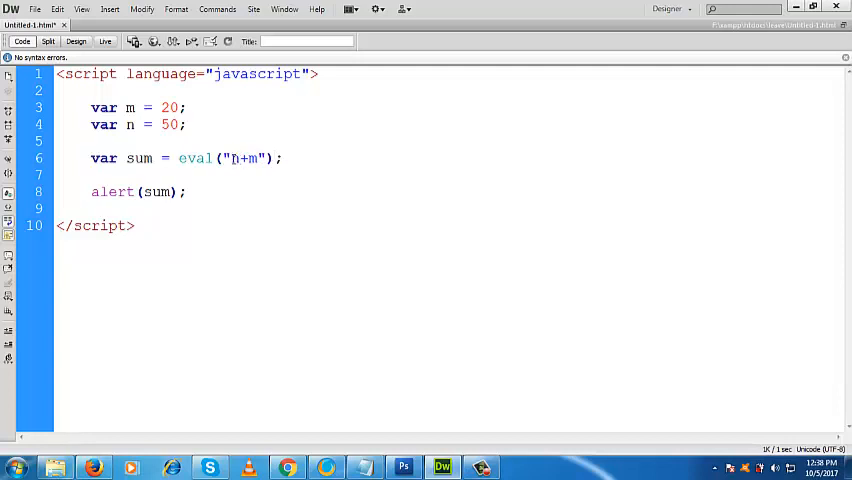
double_click(241, 158)
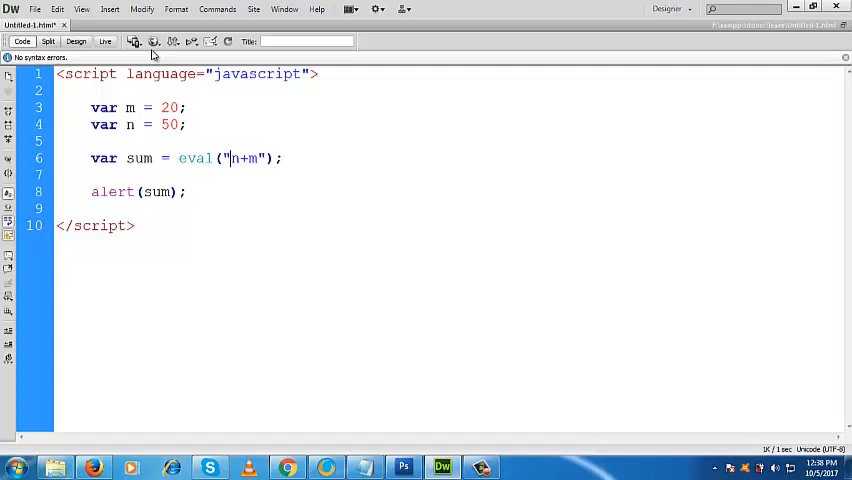
Save the eval change and preview the page in Firefox.
click(152, 41)
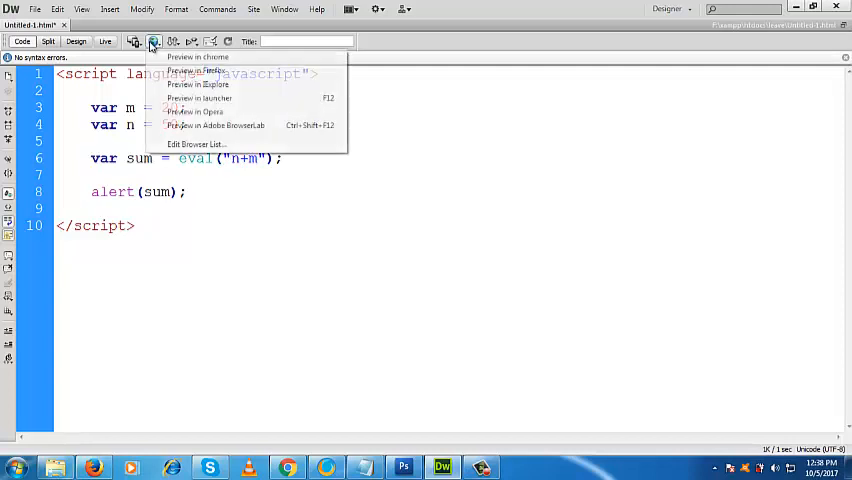
click(197, 57)
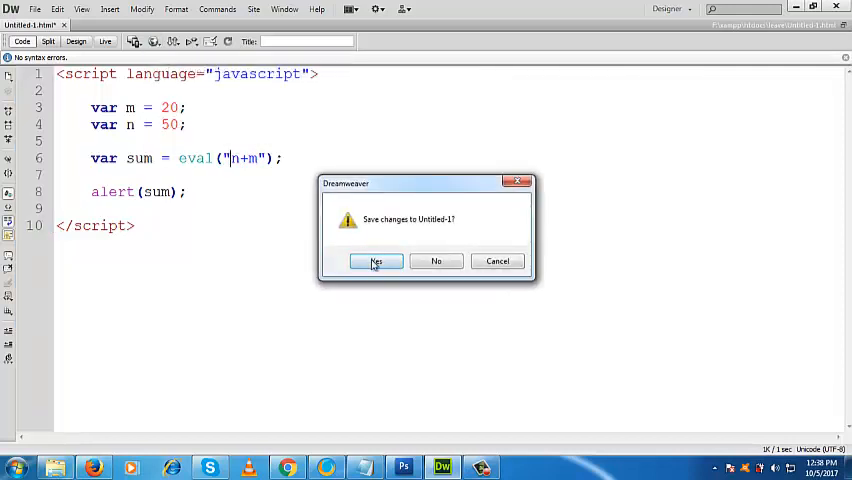
click(376, 261)
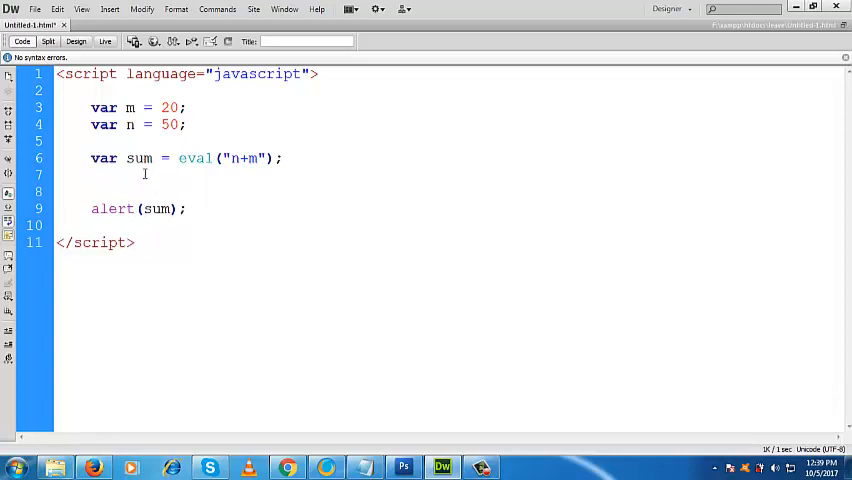
Declare var x = "m + 40"; as a string on a new line.
text(var)
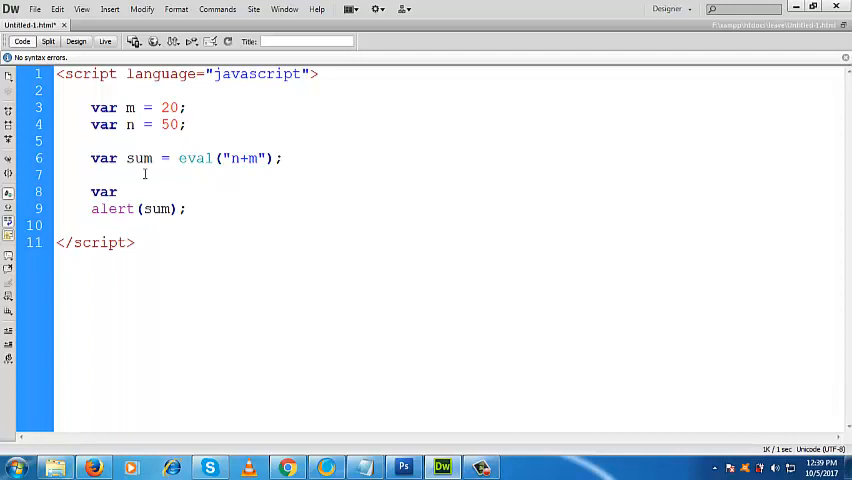
text(x)
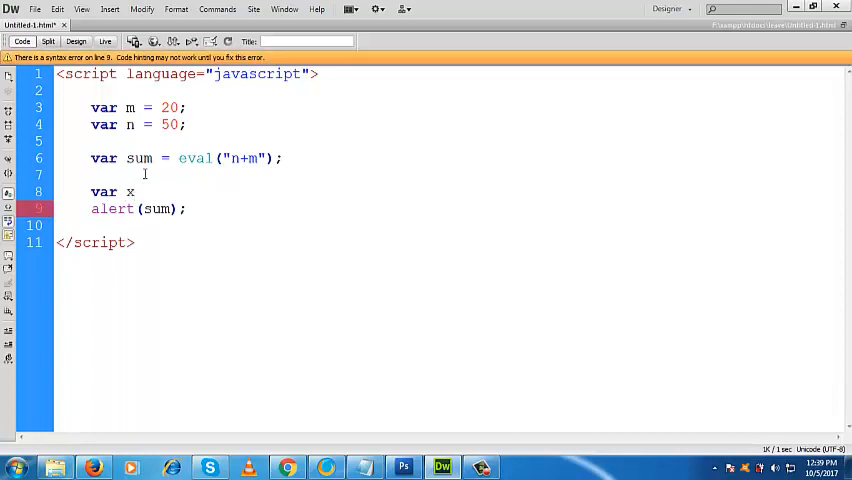
text(=)
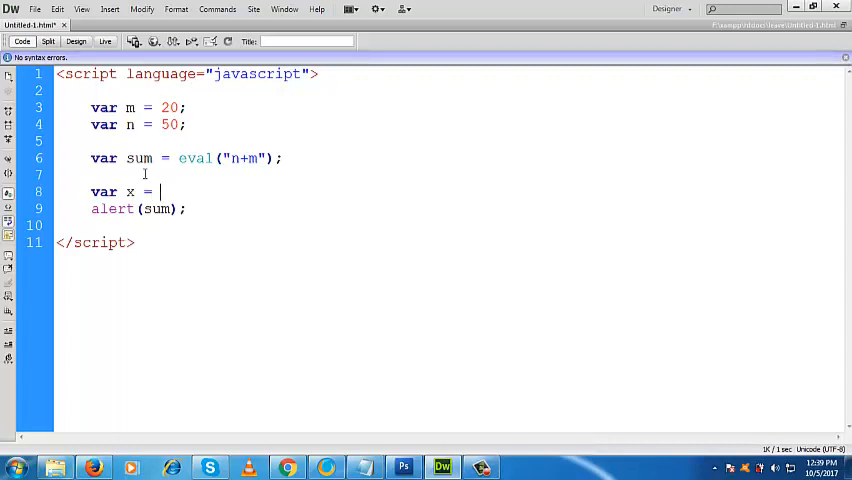
text(m)
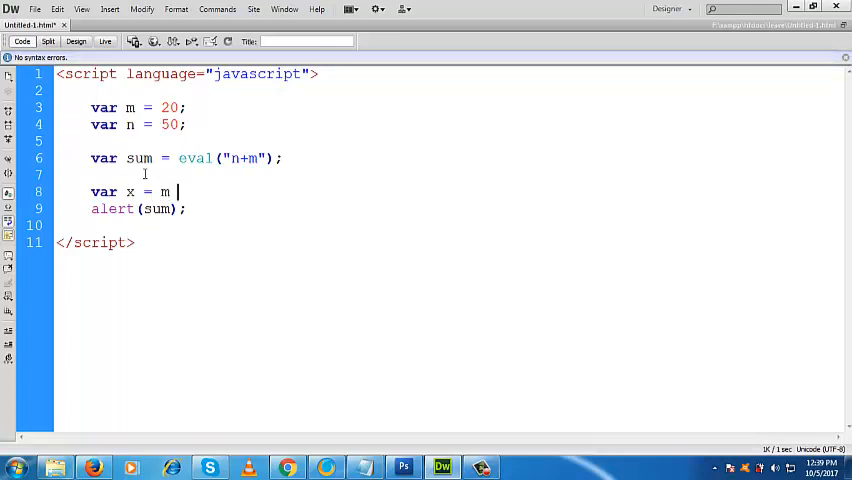
text(+)
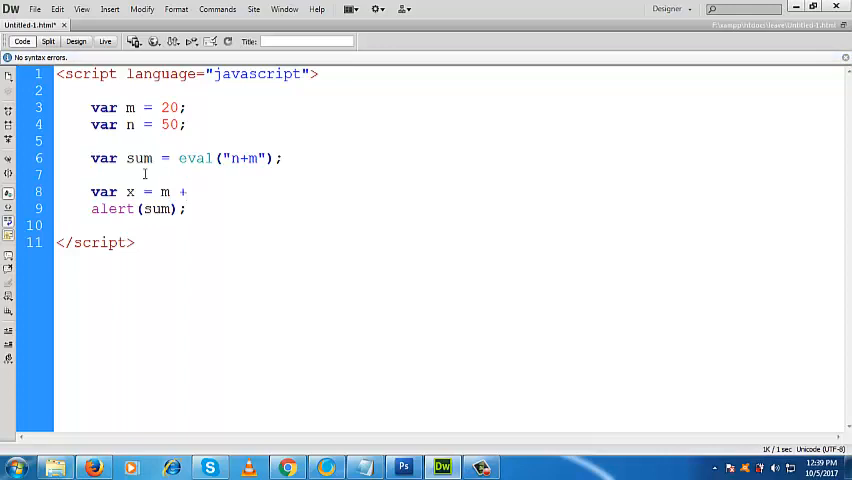
text(0)
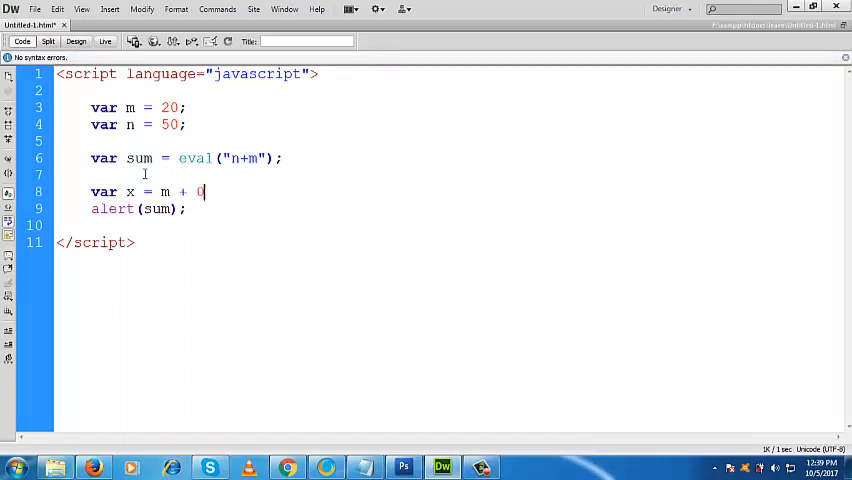
text(4)
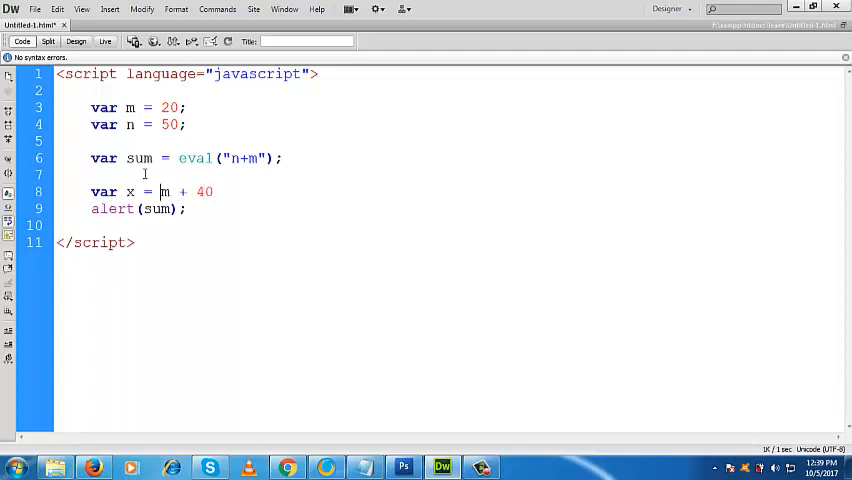
text(")
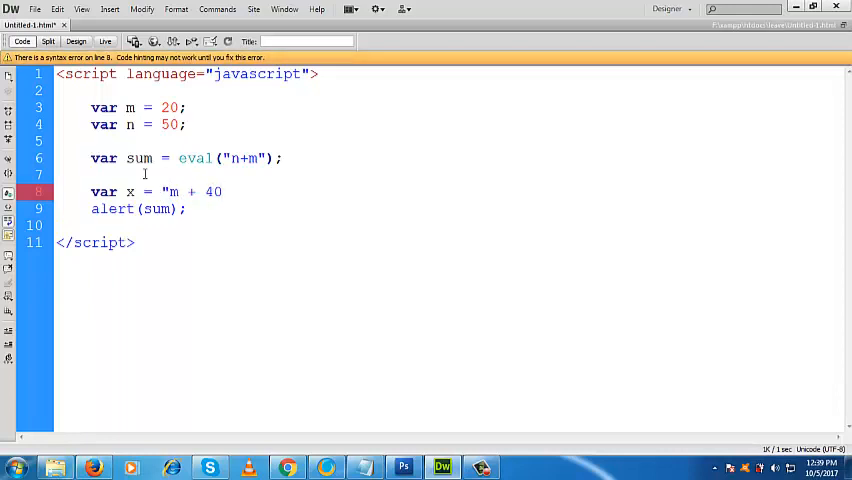
text(";)
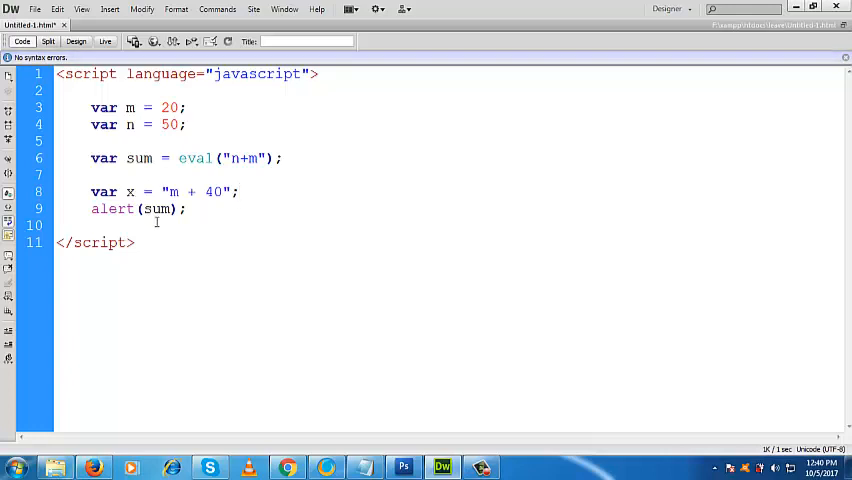
Alert x instead of sum, preview in the browser, and return to Dreamweaver.
double_click(156, 208)
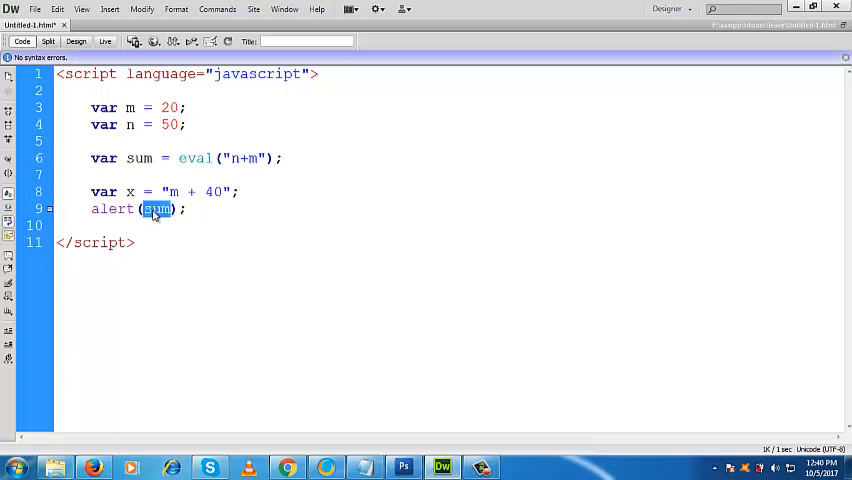
text(x)
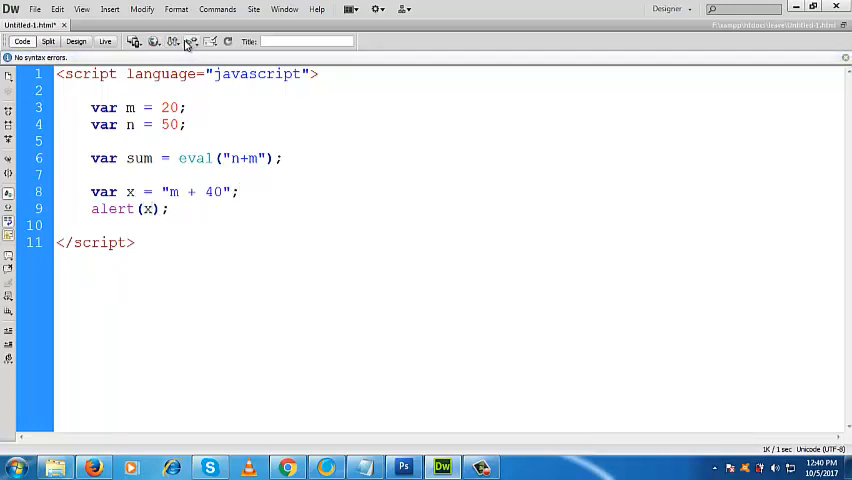
click(152, 42)
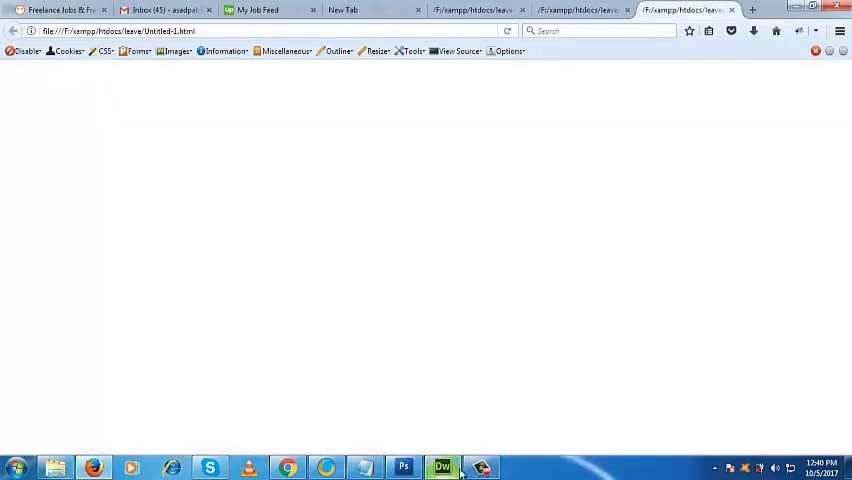
click(441, 467)
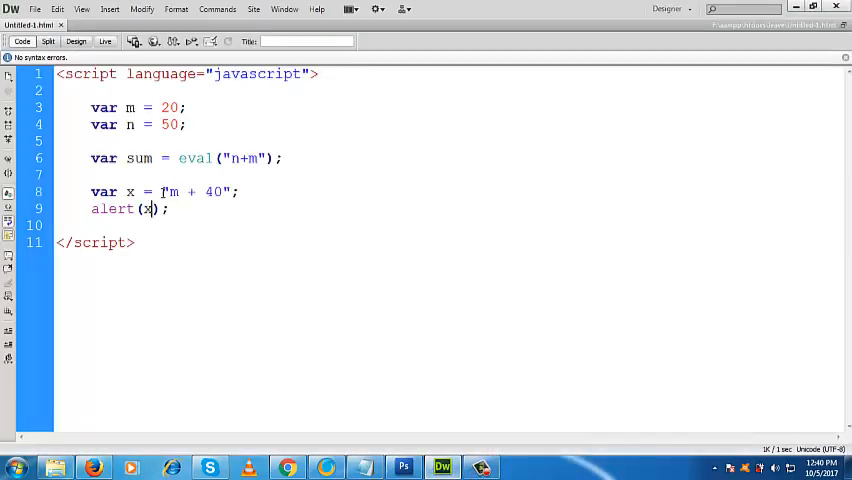
Wrap the string so the line reads var x = eval("m + 40"); and start the preview.
text(ev)
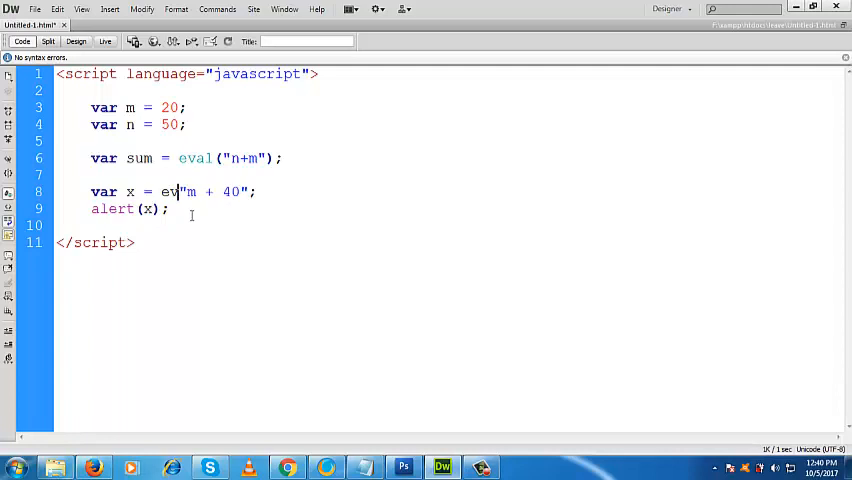
text(al()
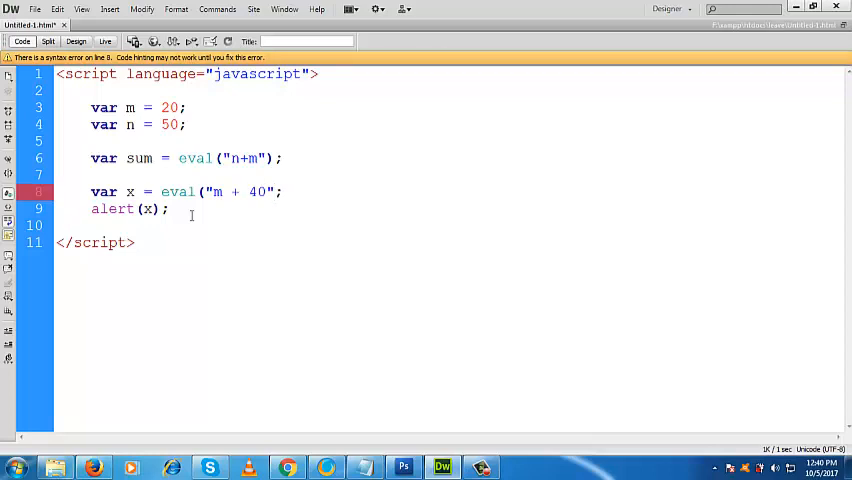
text())
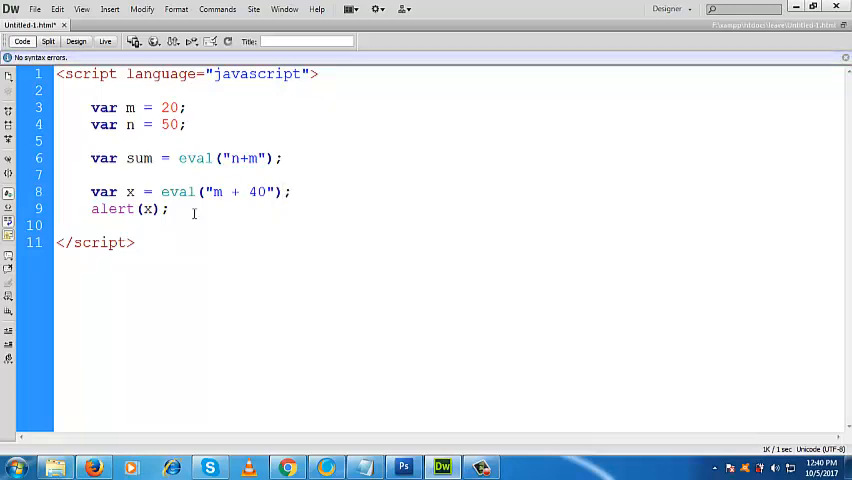
double_click(178, 192)
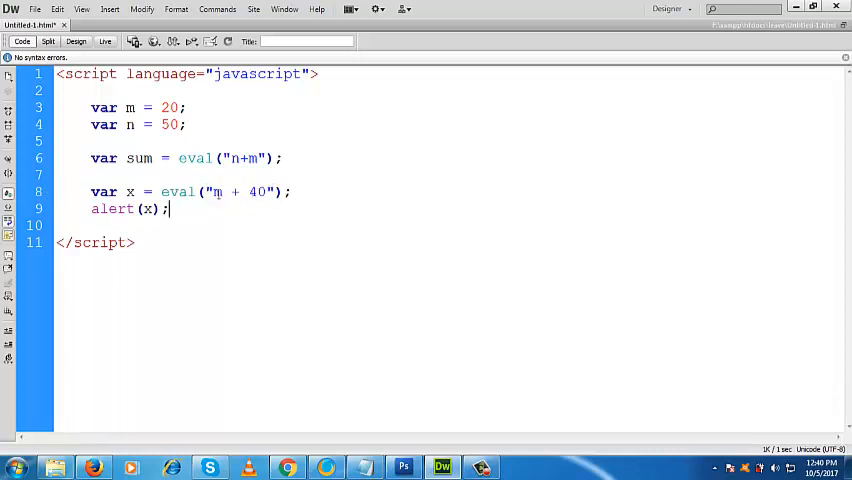
double_click(216, 191)
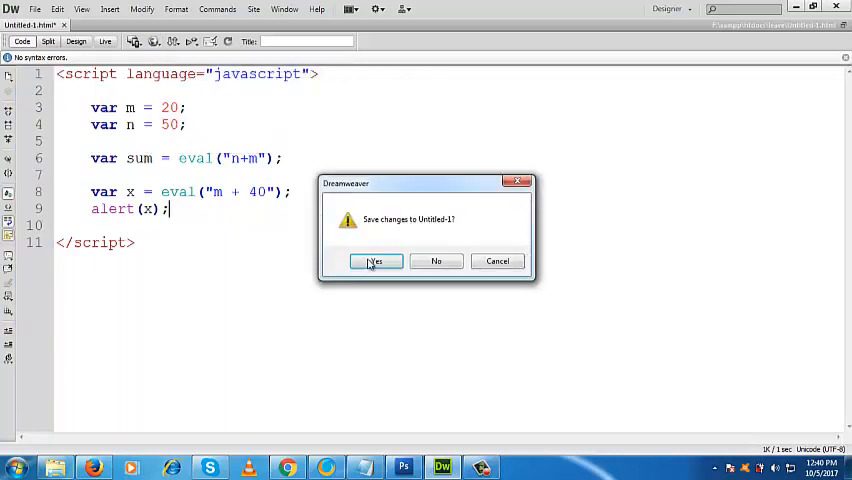
Save the changes, view the result in Firefox, and return to Dreamweaver.
click(374, 261)
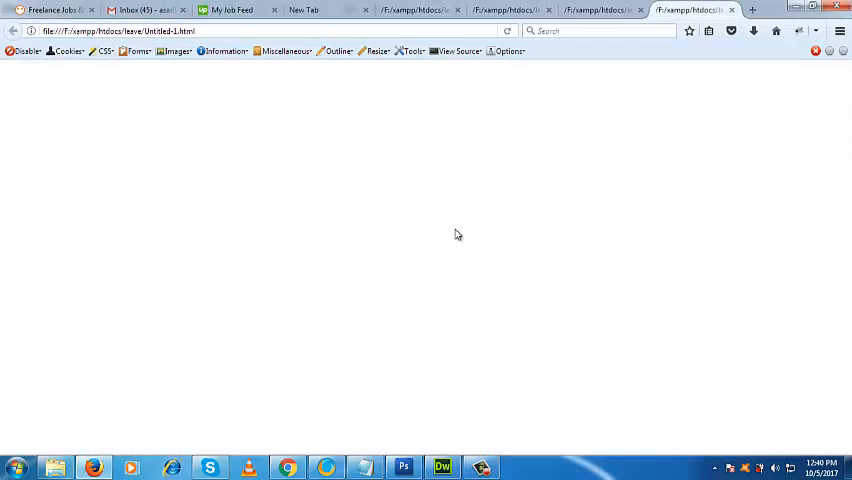
click(442, 467)
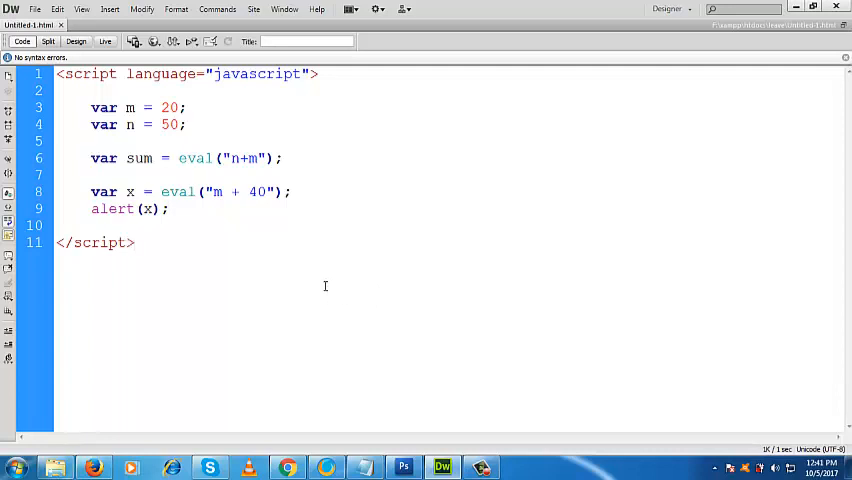
click(133, 242)
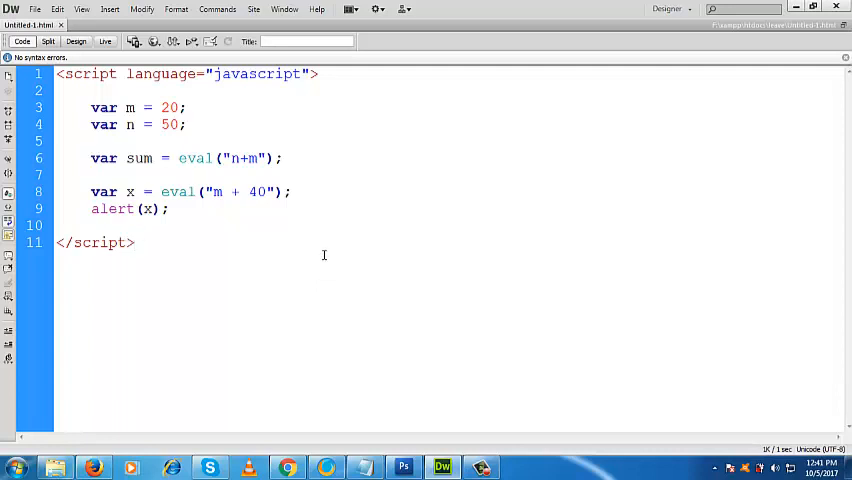
click(133, 242)
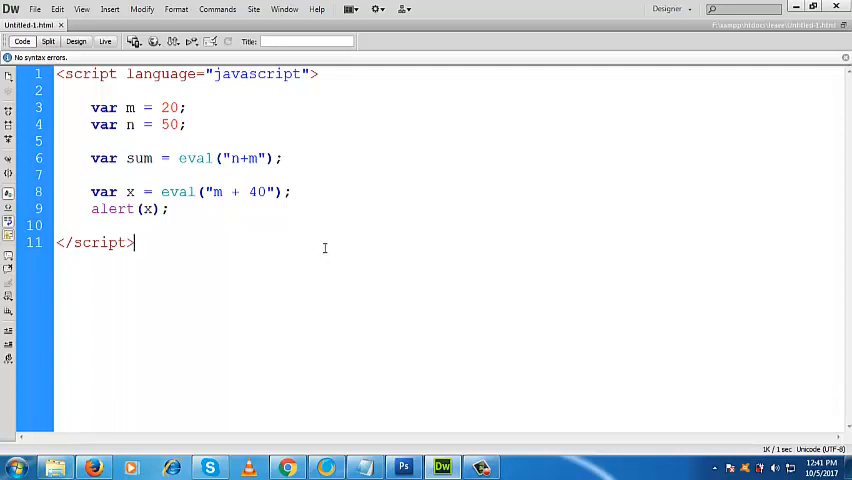